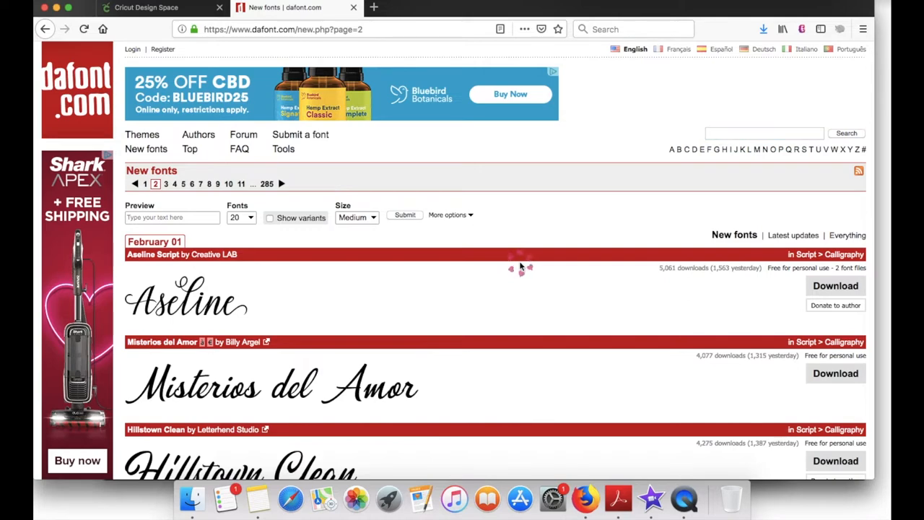
Scroll DaFont's new fonts list to Love Letters by Richie Mx and download it.
scroll("down", 3)
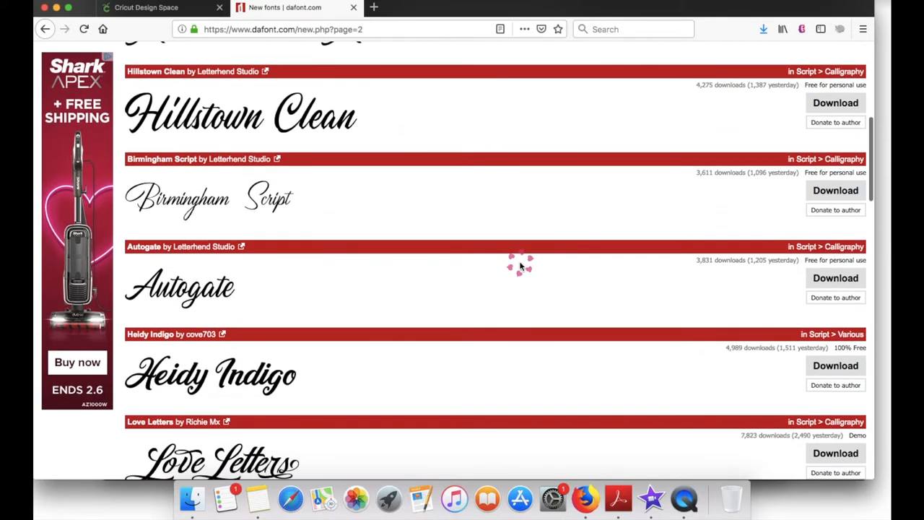
scroll("down", 3)
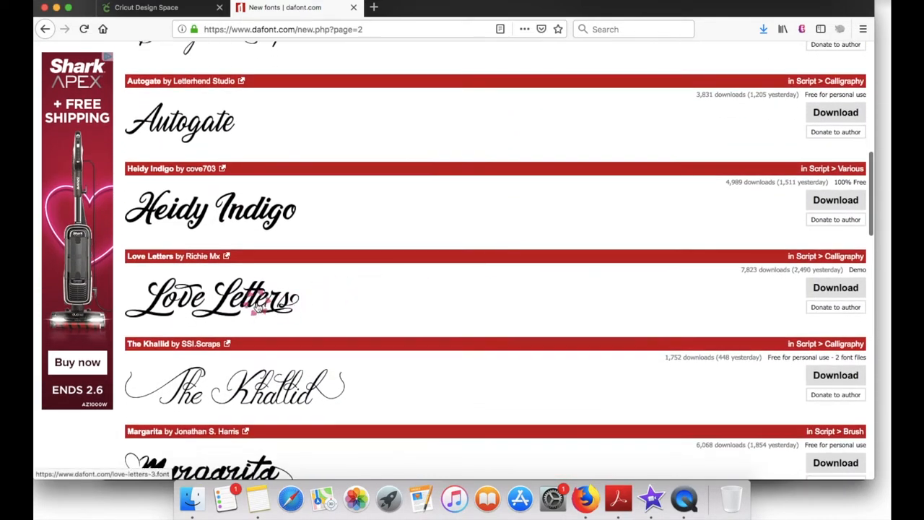
mouse_move(878, 275)
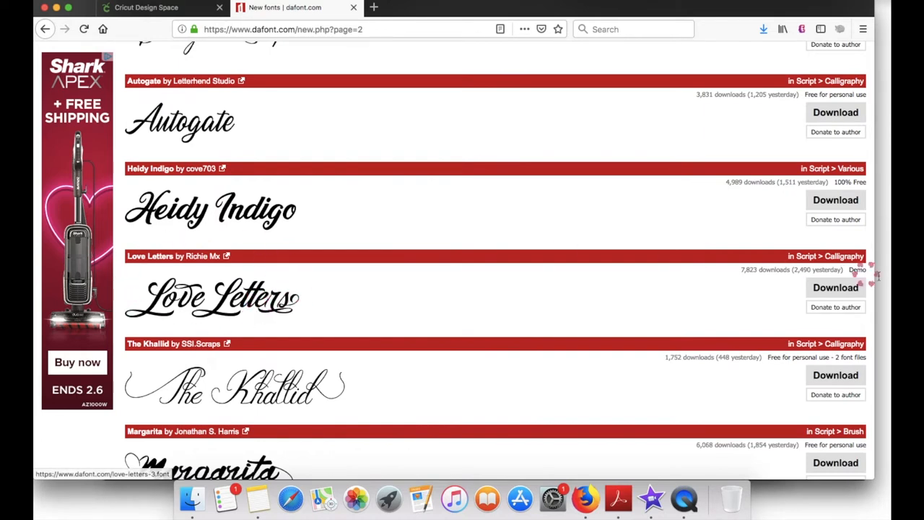
left_click(835, 287)
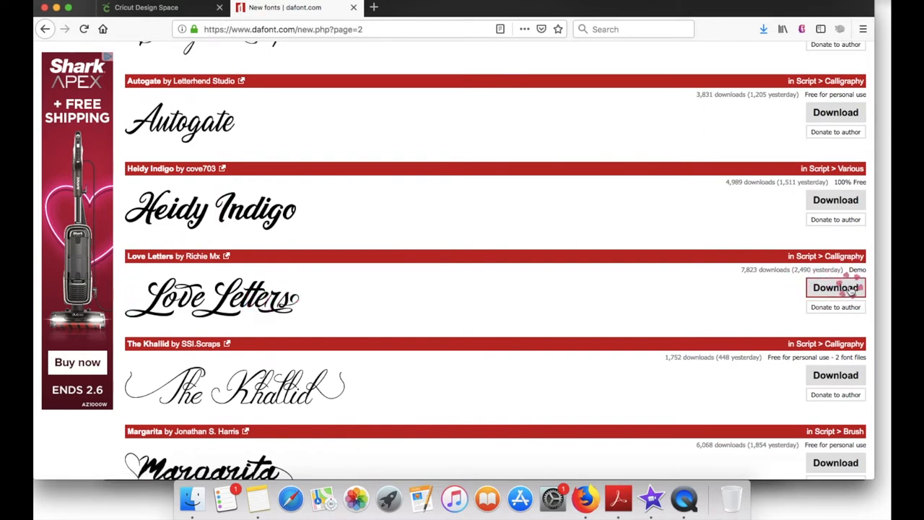
left_click(835, 287)
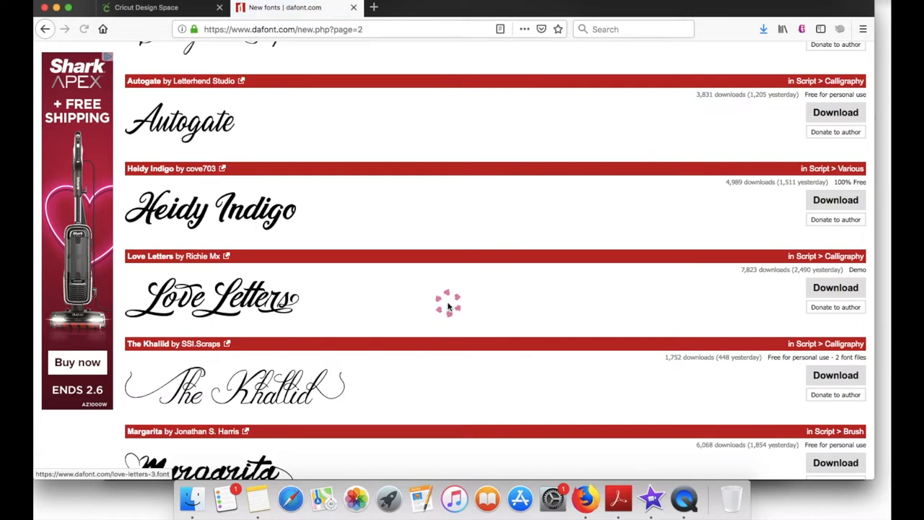
Save love_letters_3.zip to the computer rather than opening it.
left_click(835, 287)
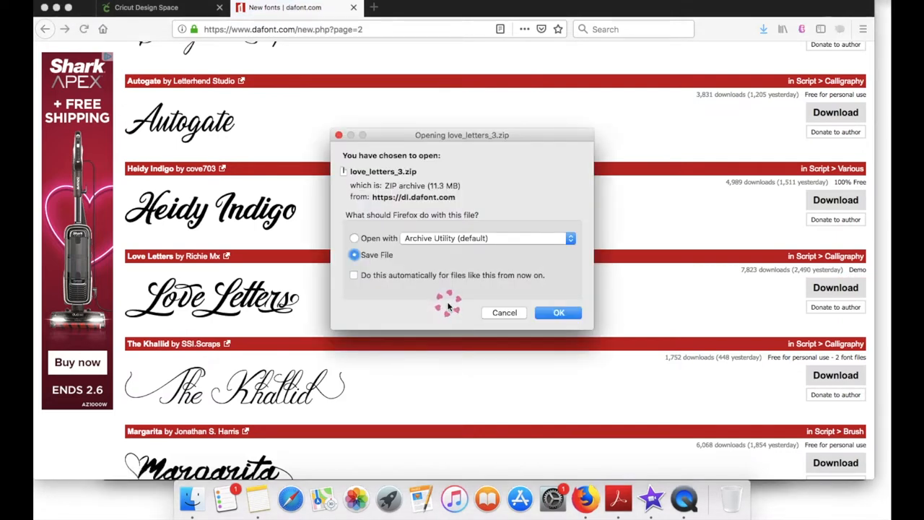
left_click(558, 312)
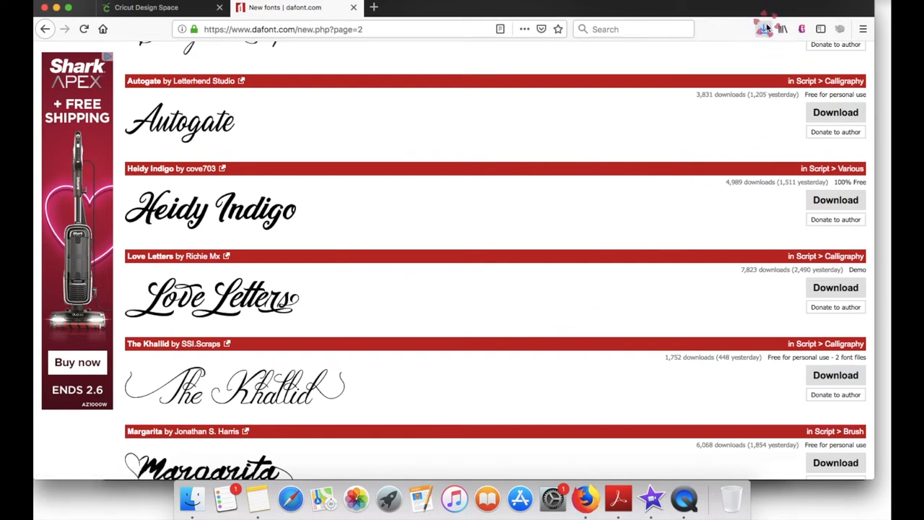
From Downloads, open the love_letters_3 folder and preview Love Letters.ttf.
left_click(764, 29)
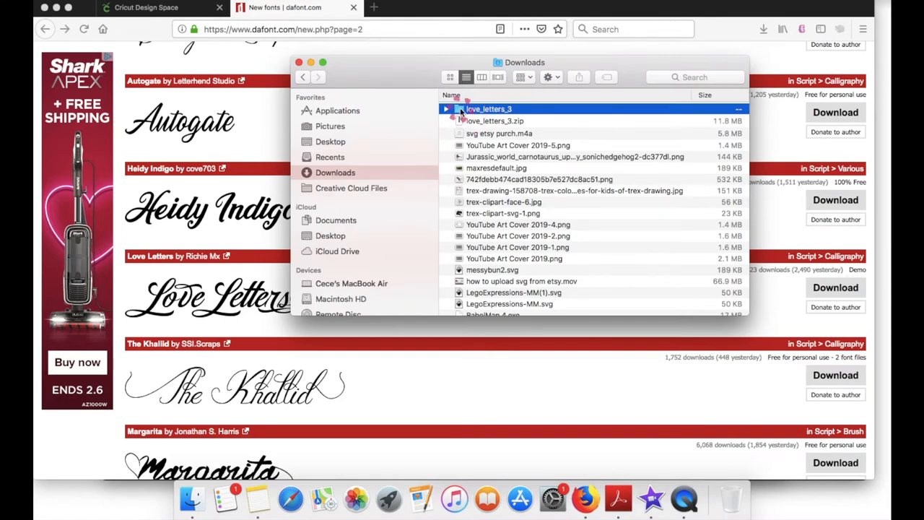
double_click(466, 108)
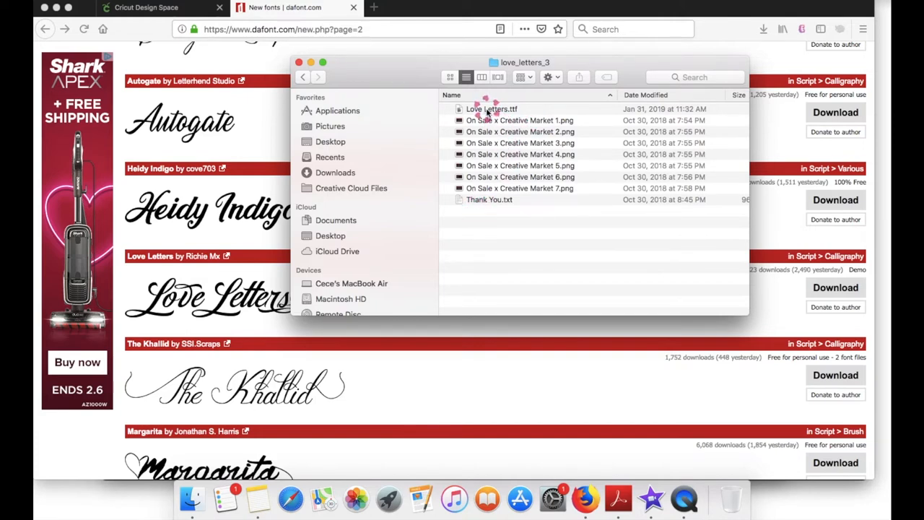
double_click(493, 108)
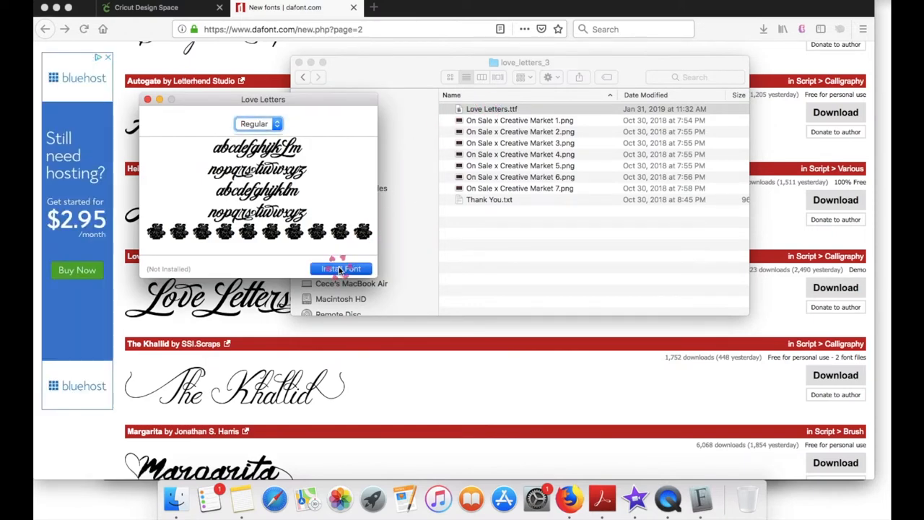
Install the Love Letters font in Font Book and close the font folder window.
left_click(340, 268)
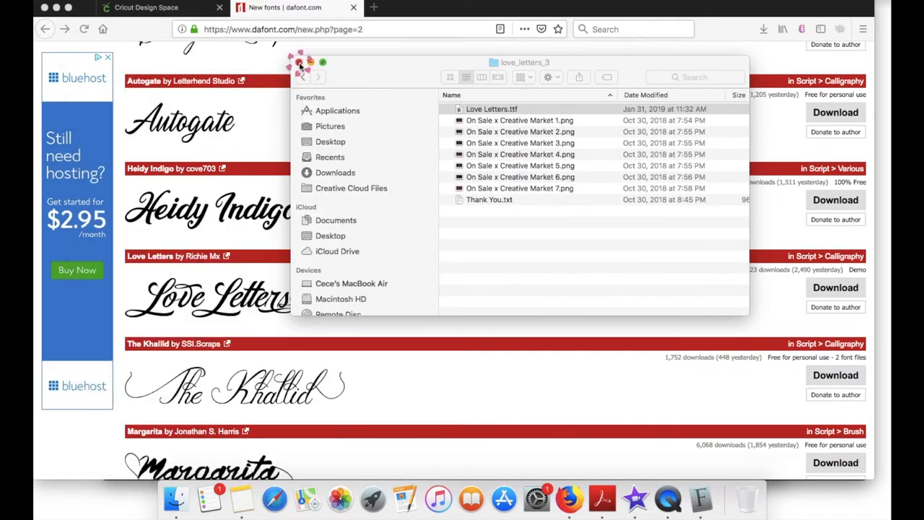
left_click(300, 66)
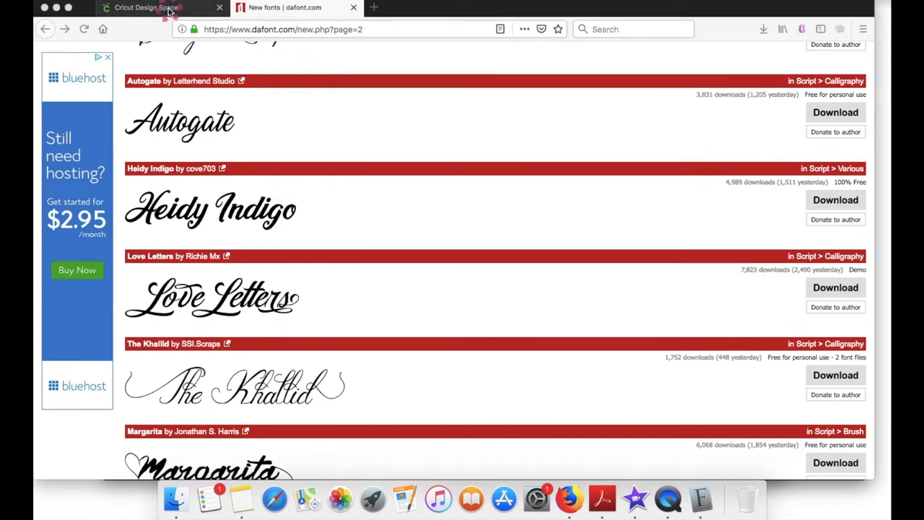
Reload the Untitled Design Space canvas so the newly installed font becomes available.
left_click(154, 8)
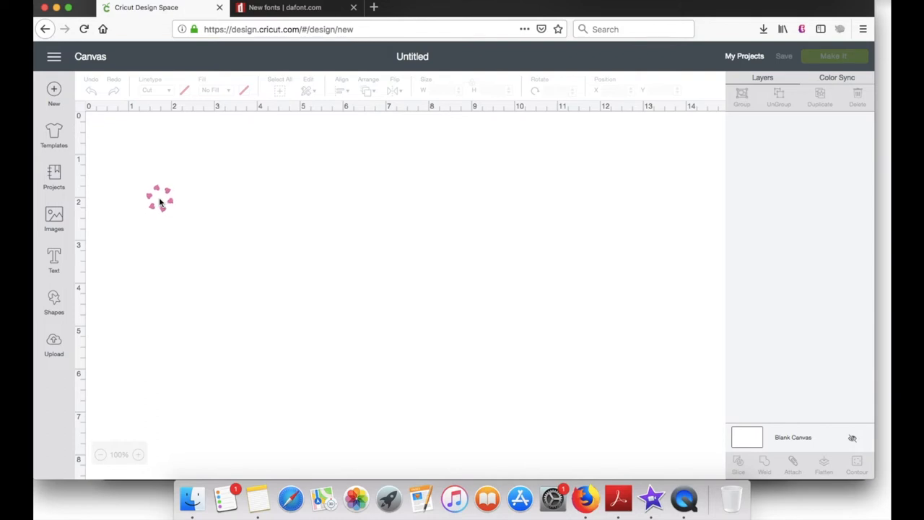
left_click(78, 29)
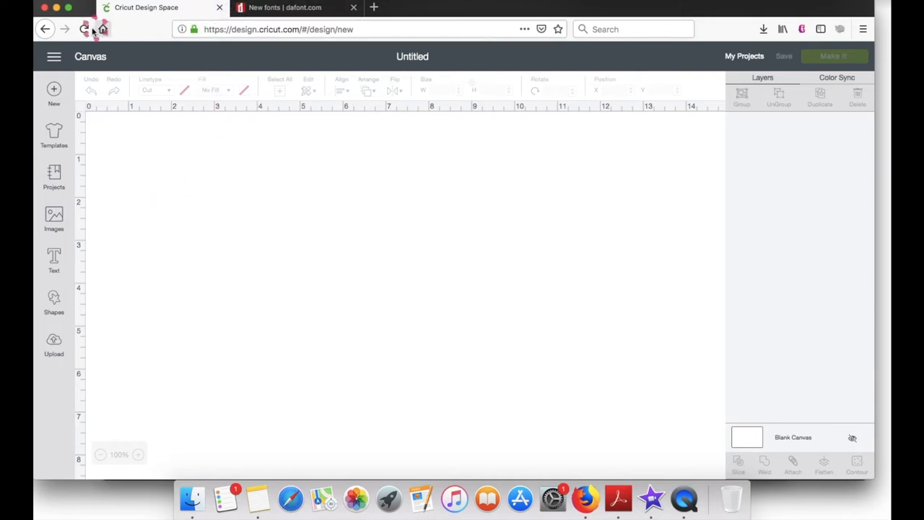
left_click(82, 29)
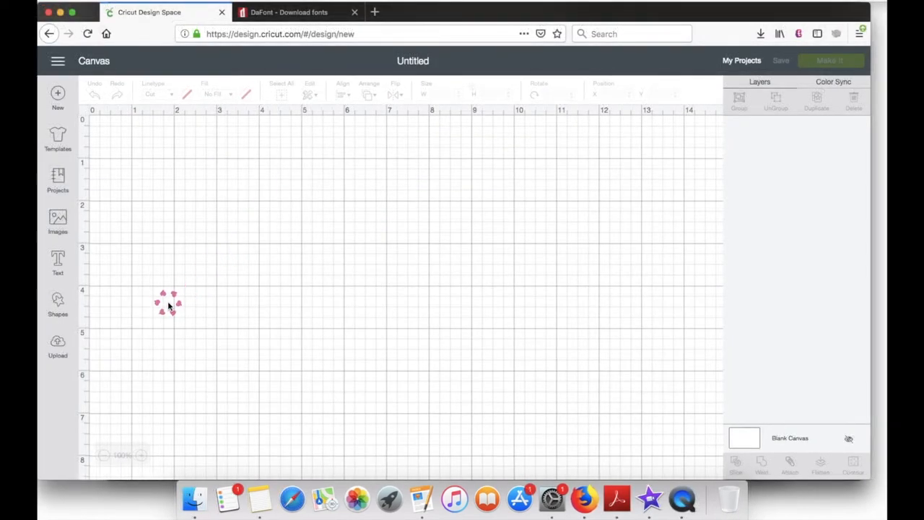
left_click_drag(169, 303, 93, 270)
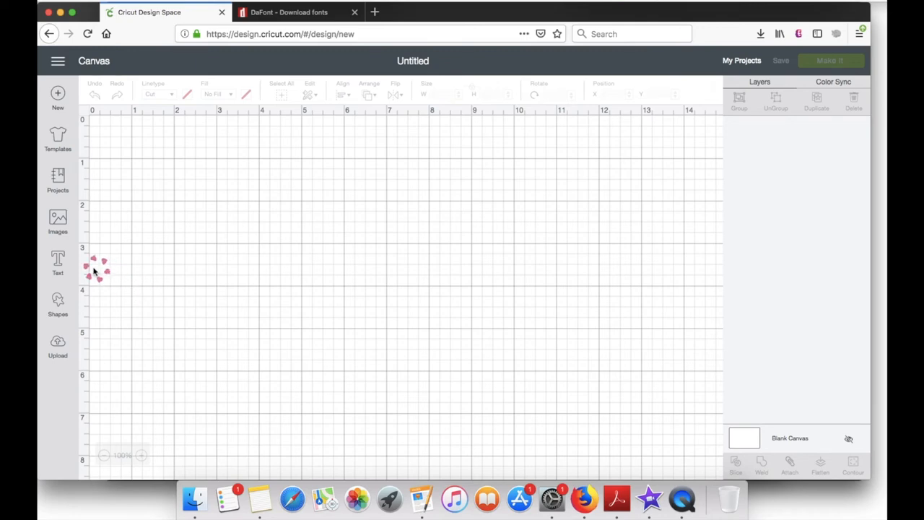
Add a 'Love' text layer in Cricut Sans and select it.
left_click(57, 260)
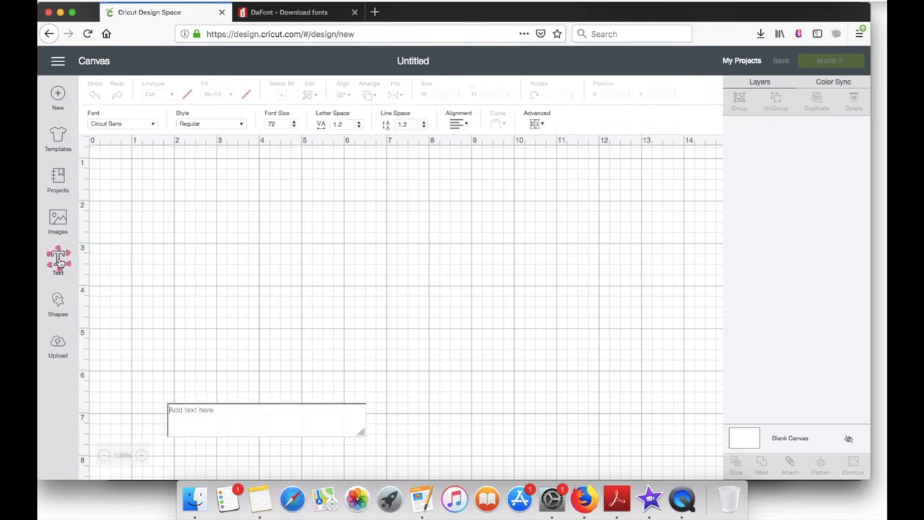
type("Love")
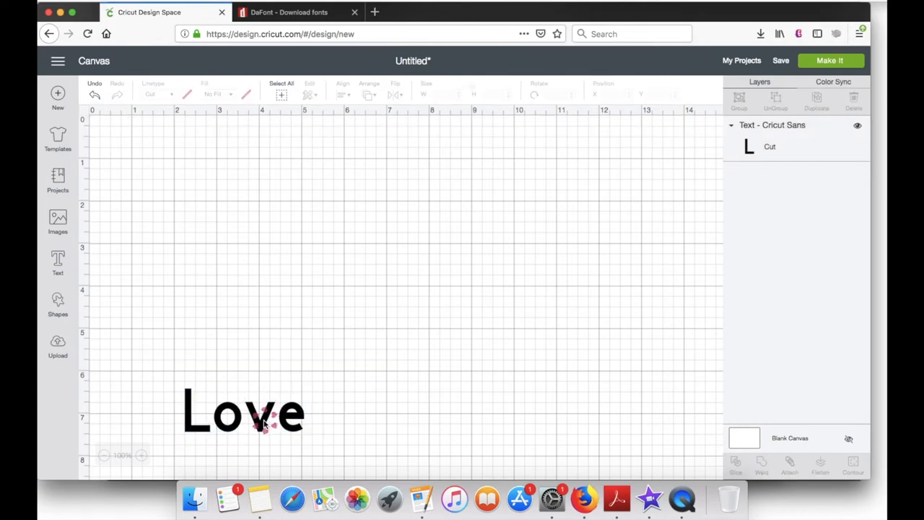
left_click(260, 422)
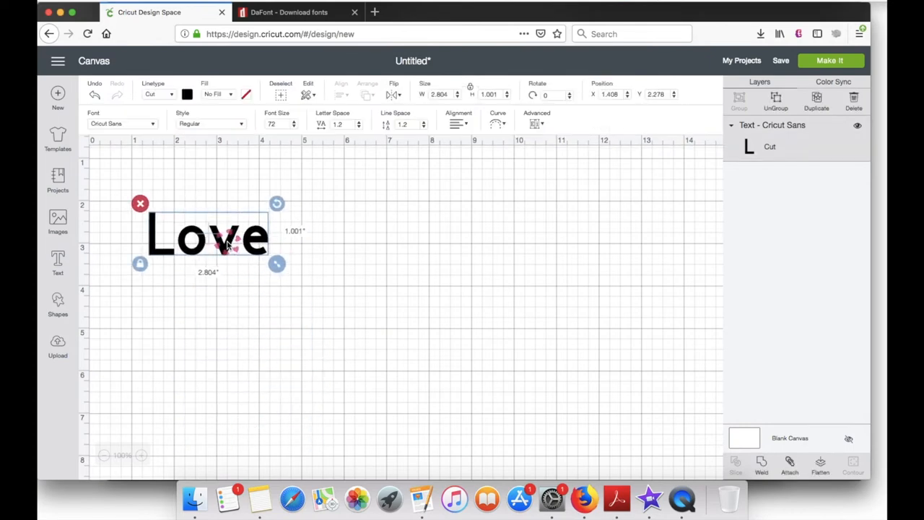
left_click(121, 124)
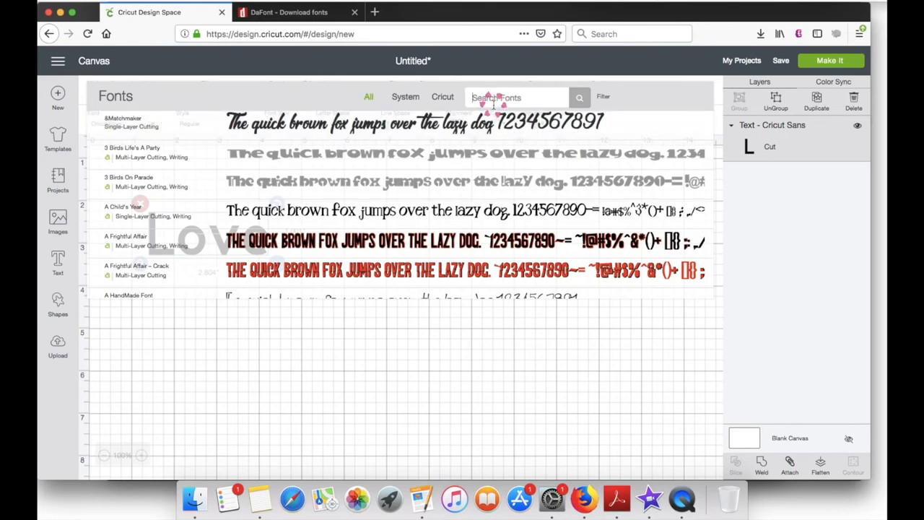
Apply the Love Letters font to Love and enlarge it to about 9.3 inches wide.
type("love lett")
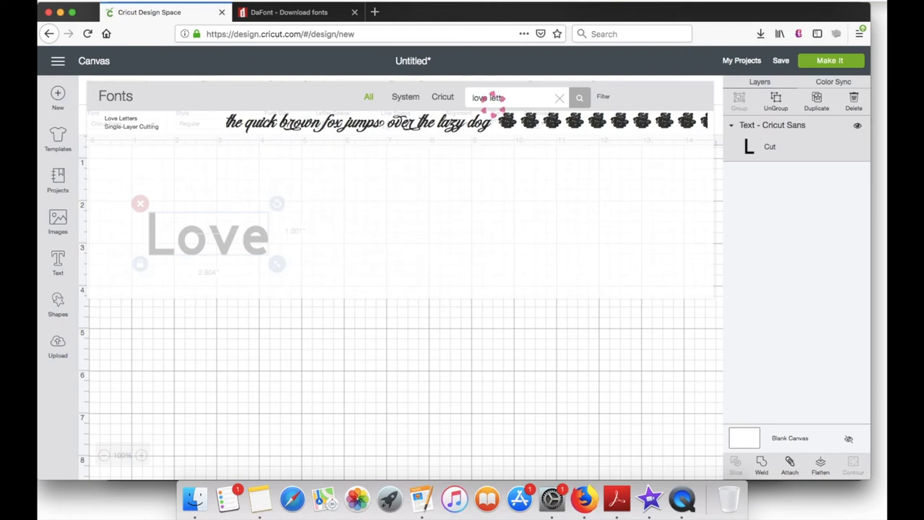
left_click(124, 121)
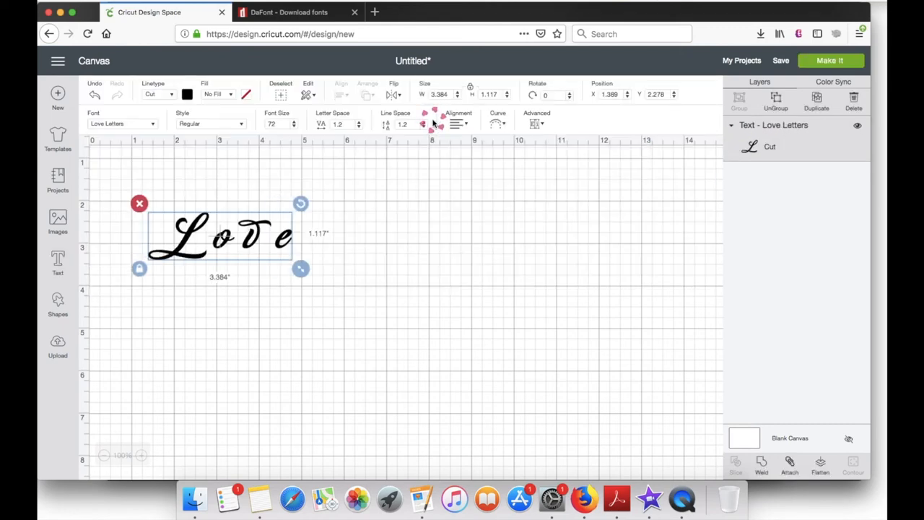
left_click_drag(300, 269, 545, 343)
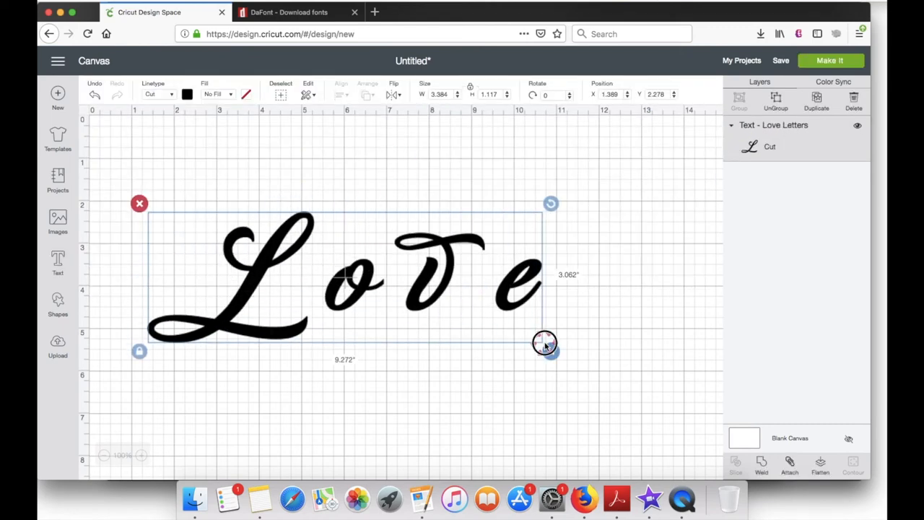